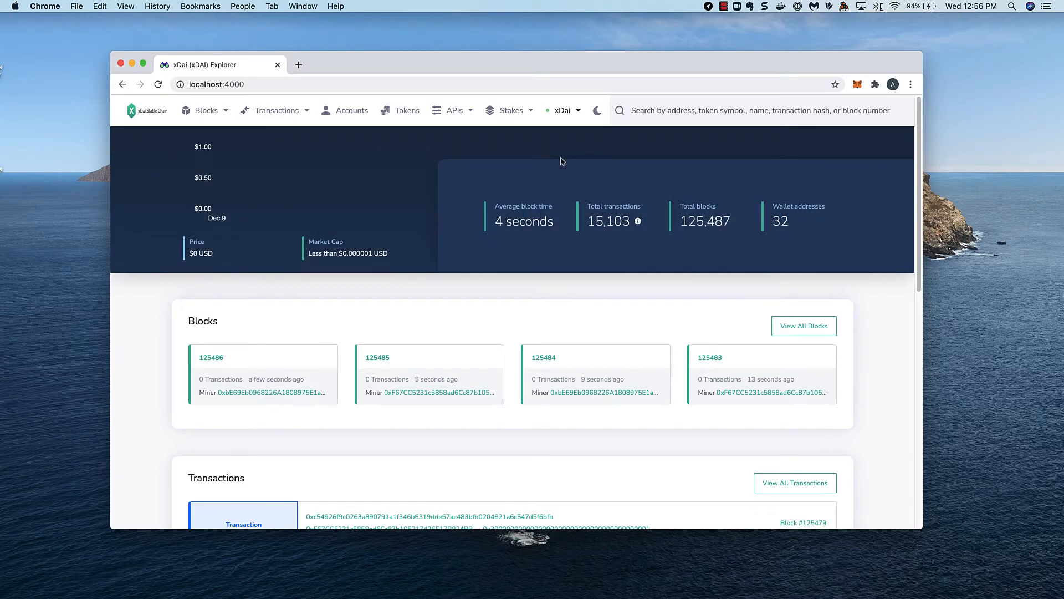
# - Go to Stakes > Validators and log in with MetaMask to show balance and stake
pyautogui.click(510, 110)
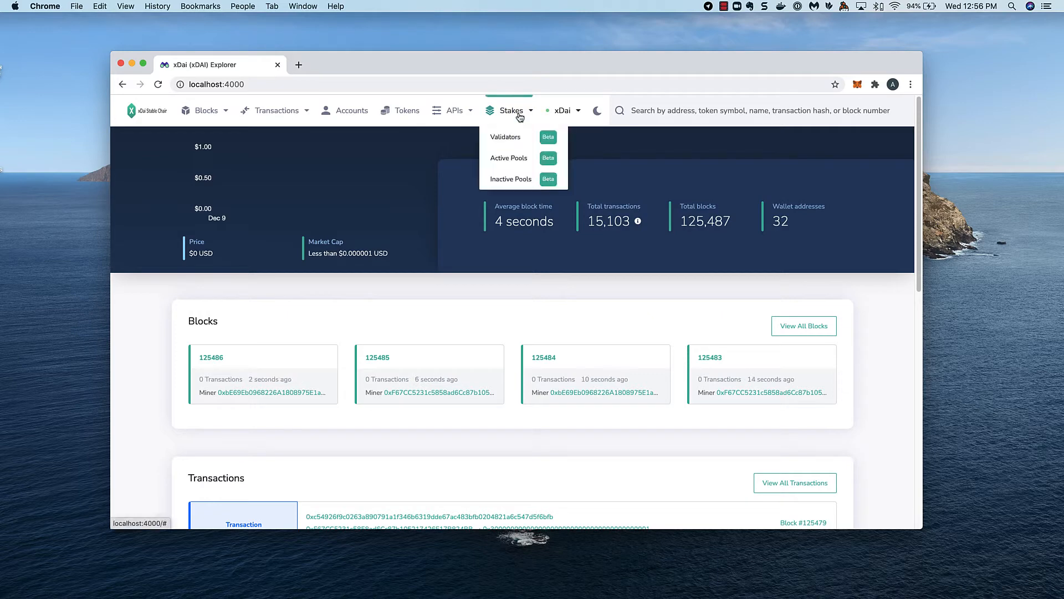
pyautogui.click(505, 136)
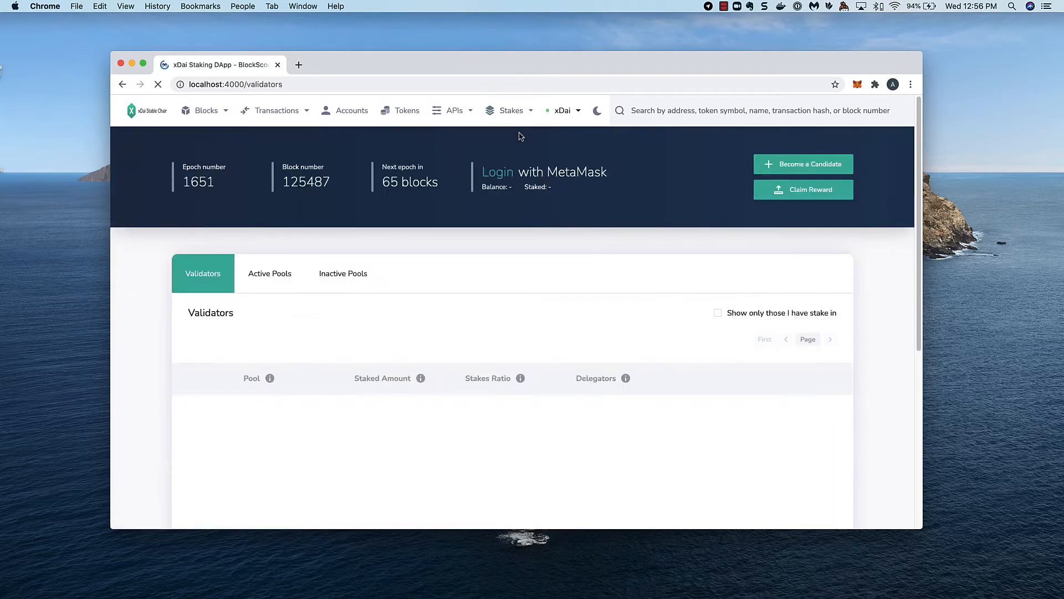
pyautogui.click(498, 171)
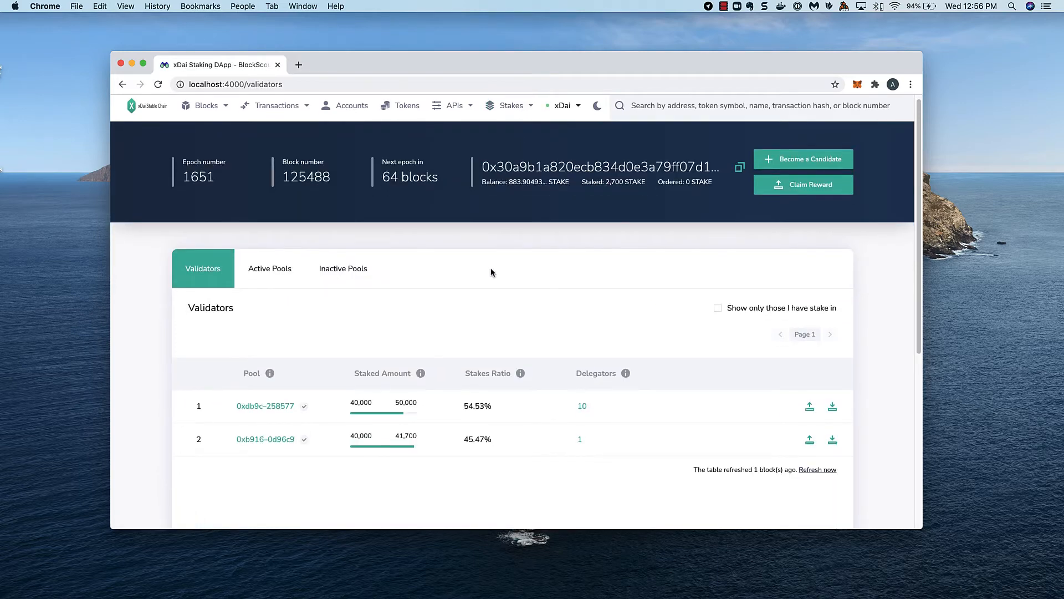
pyautogui.click(582, 406)
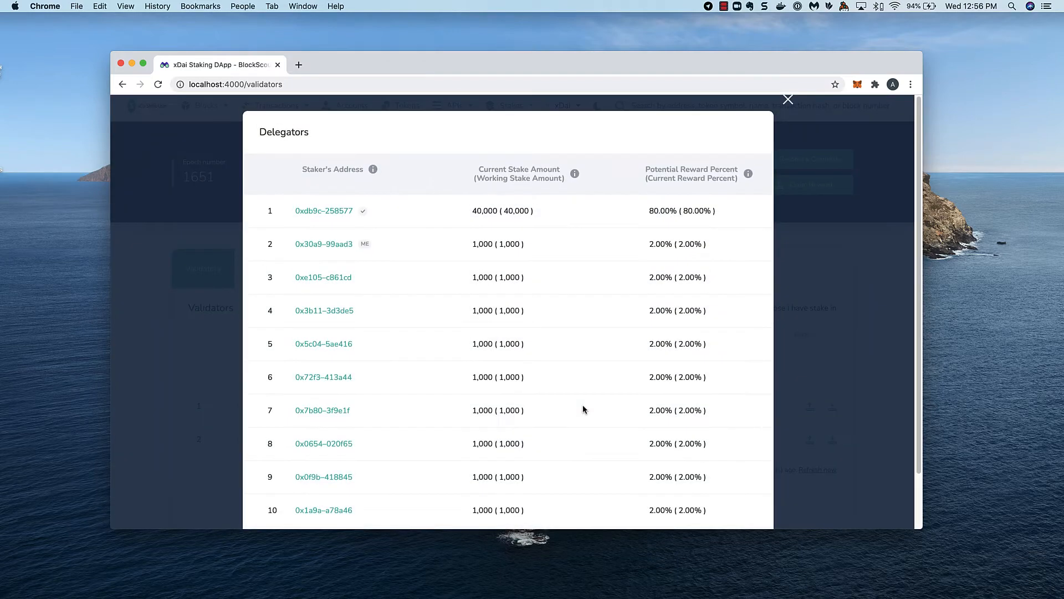
pyautogui.moveTo(365, 244)
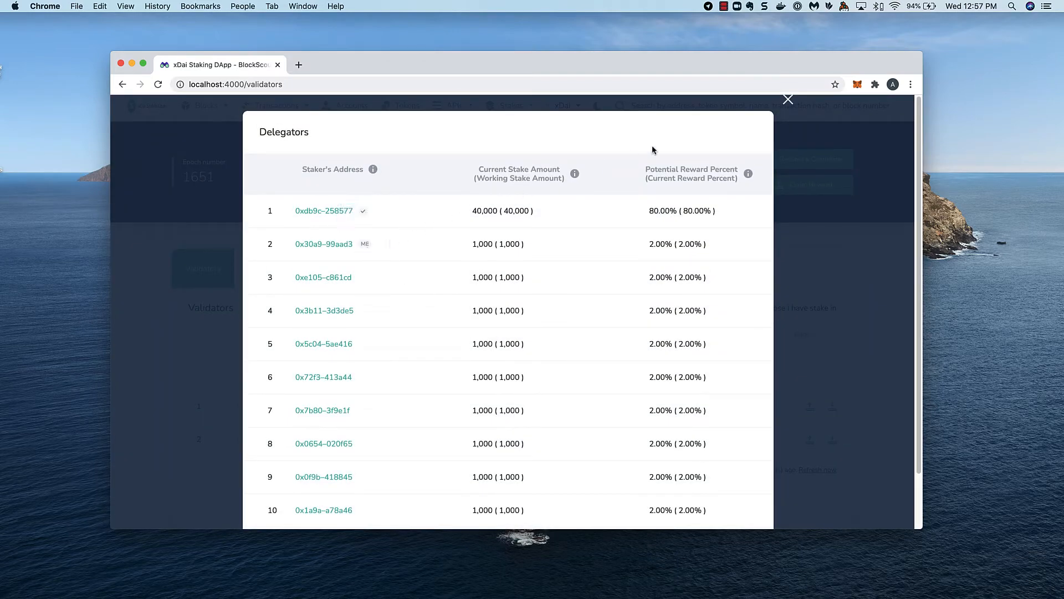
pyautogui.click(788, 99)
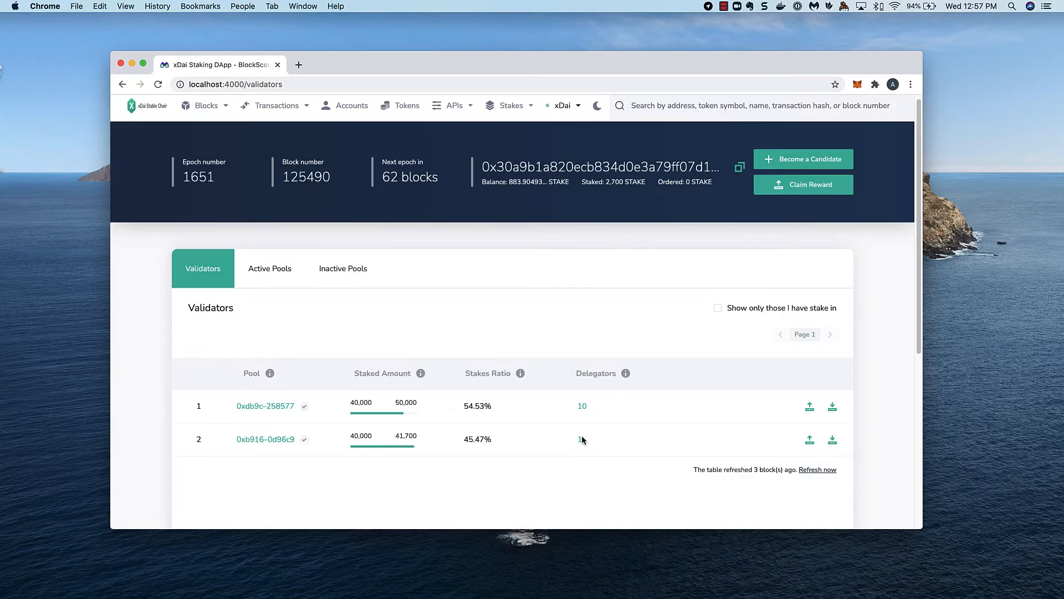
pyautogui.click(579, 439)
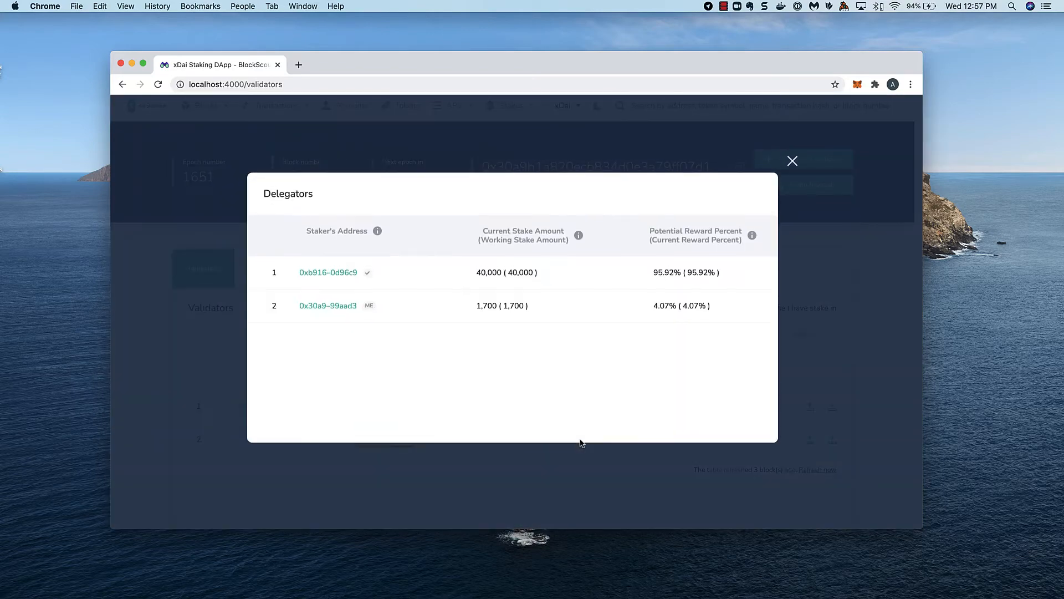
pyautogui.moveTo(368, 309)
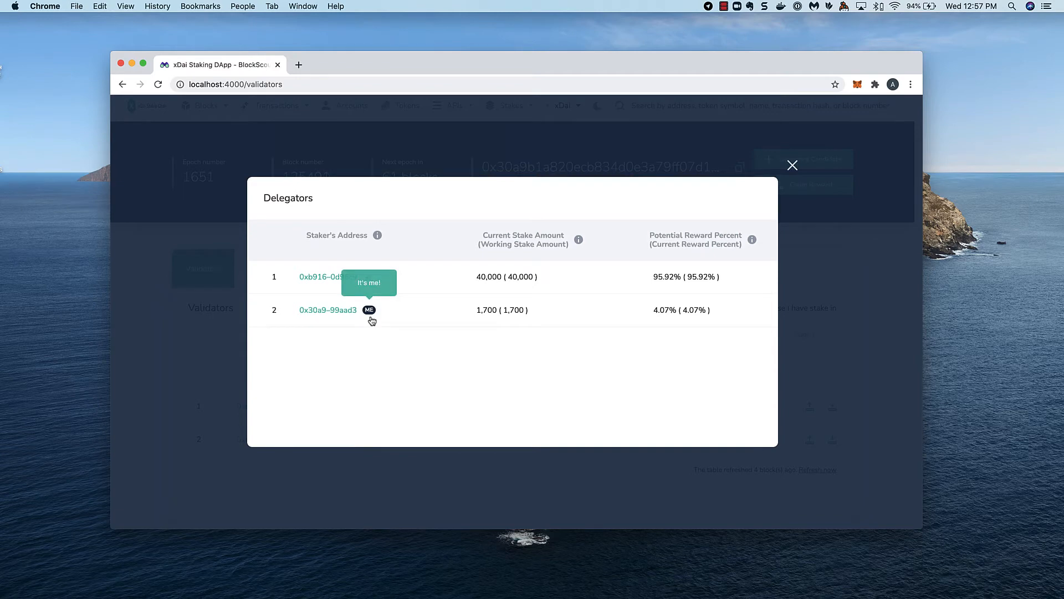
pyautogui.moveTo(792, 168)
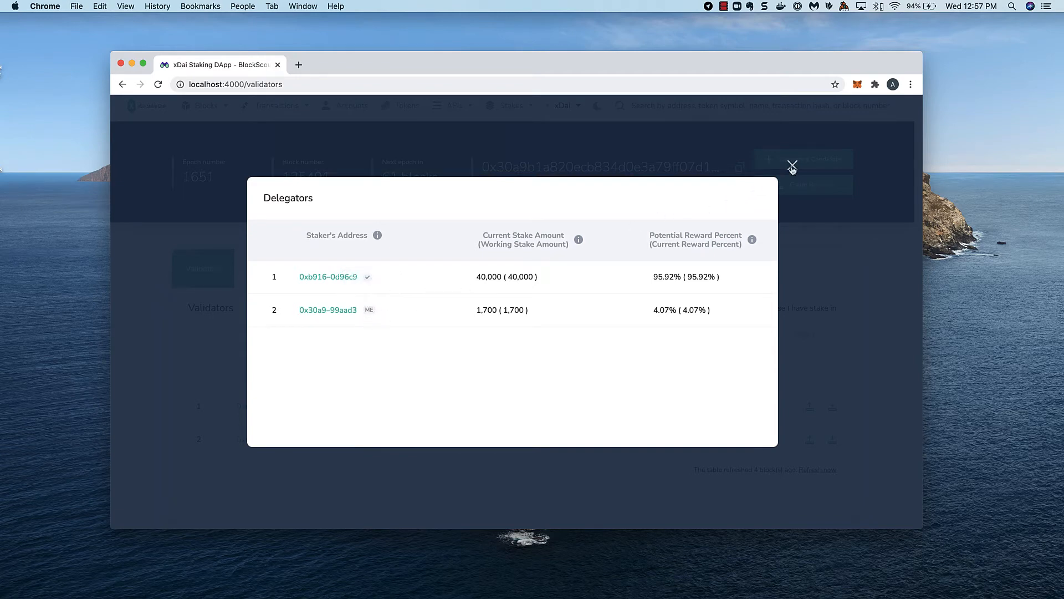
pyautogui.click(792, 165)
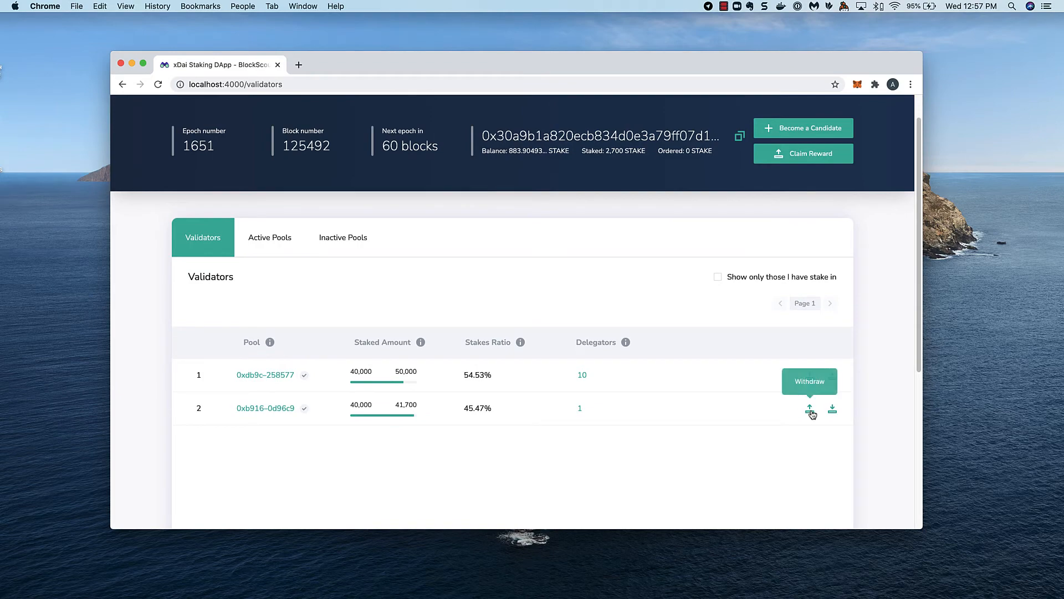
# - Start a withdrawal on the 0xb916-0d96c9 row and focus the Amount field
pyautogui.click(810, 411)
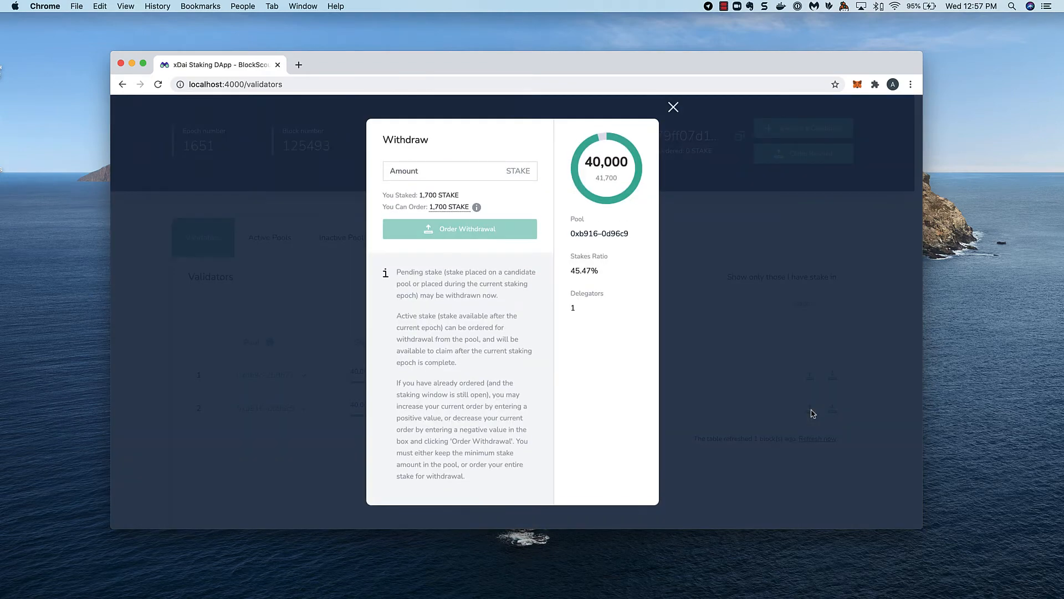
pyautogui.moveTo(507, 265)
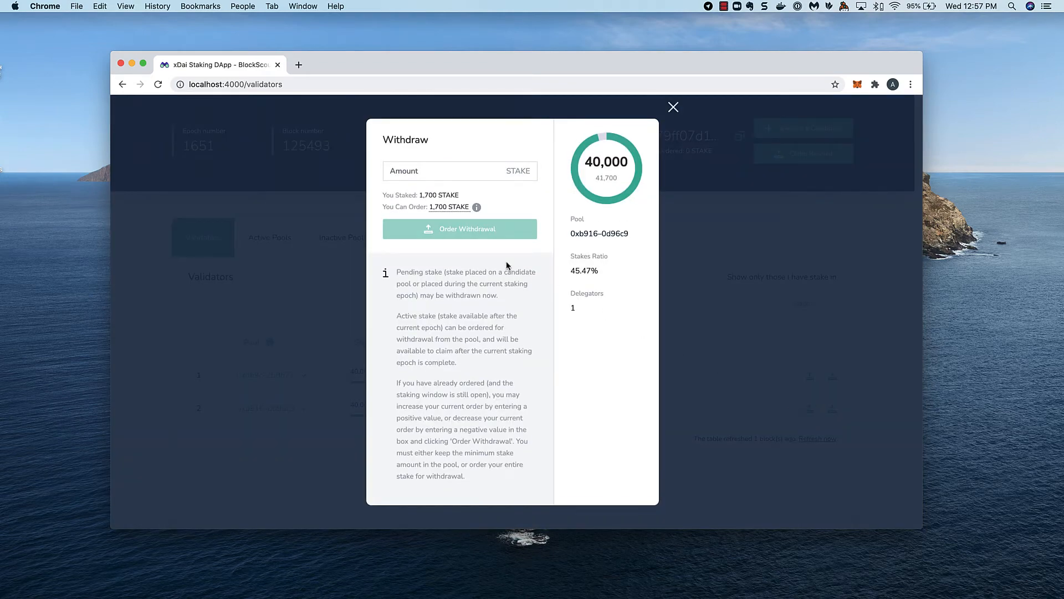
pyautogui.click(452, 171)
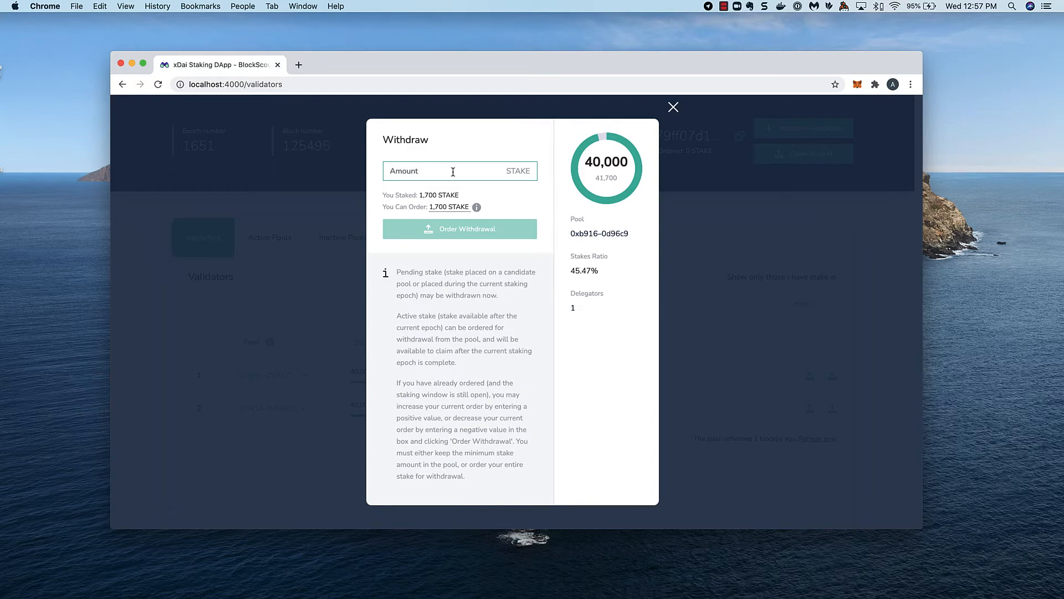
# - Order a 500 STAKE withdrawal, confirm it in MetaMask and acknowledge success
pyautogui.write('500')
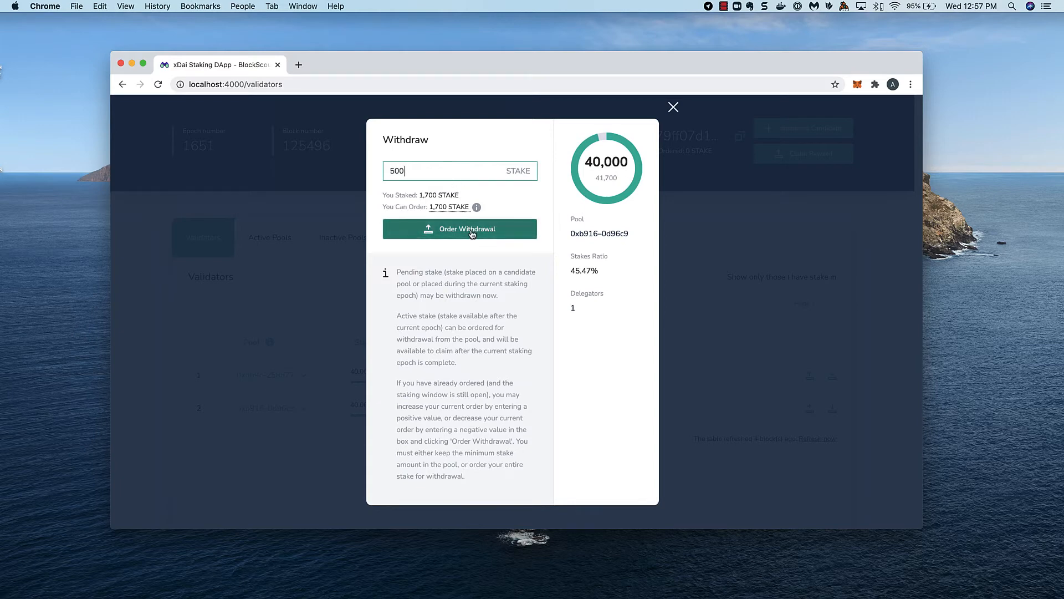
pyautogui.click(459, 228)
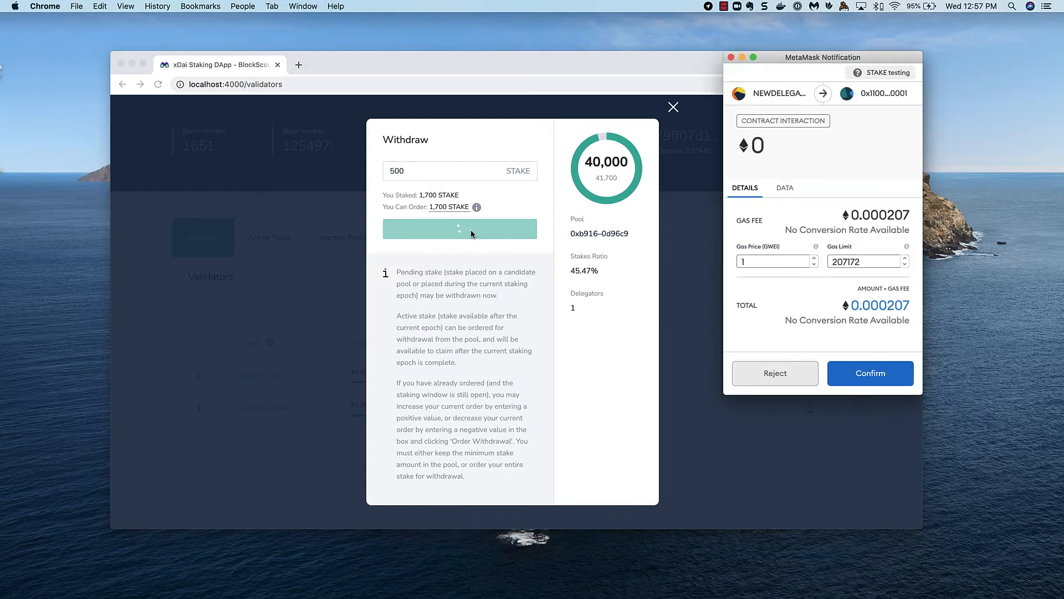
pyautogui.click(869, 373)
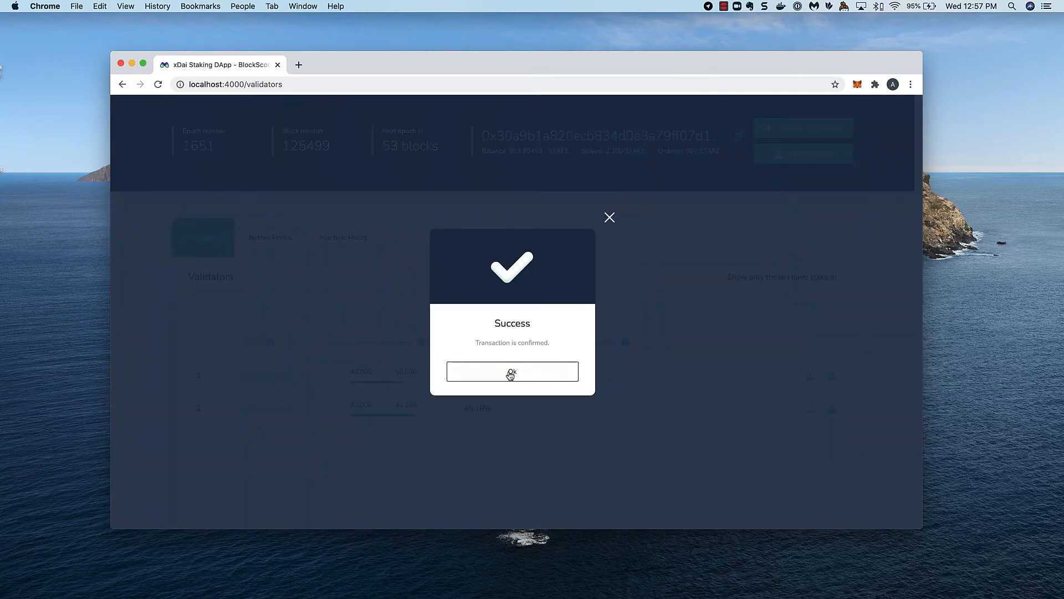
pyautogui.click(512, 372)
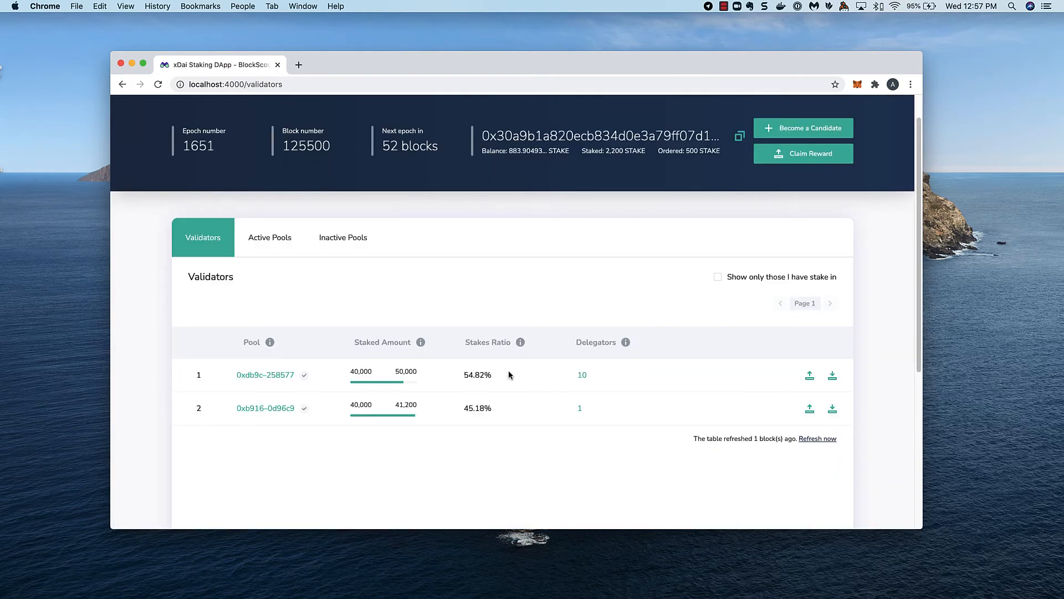
pyautogui.moveTo(403, 169)
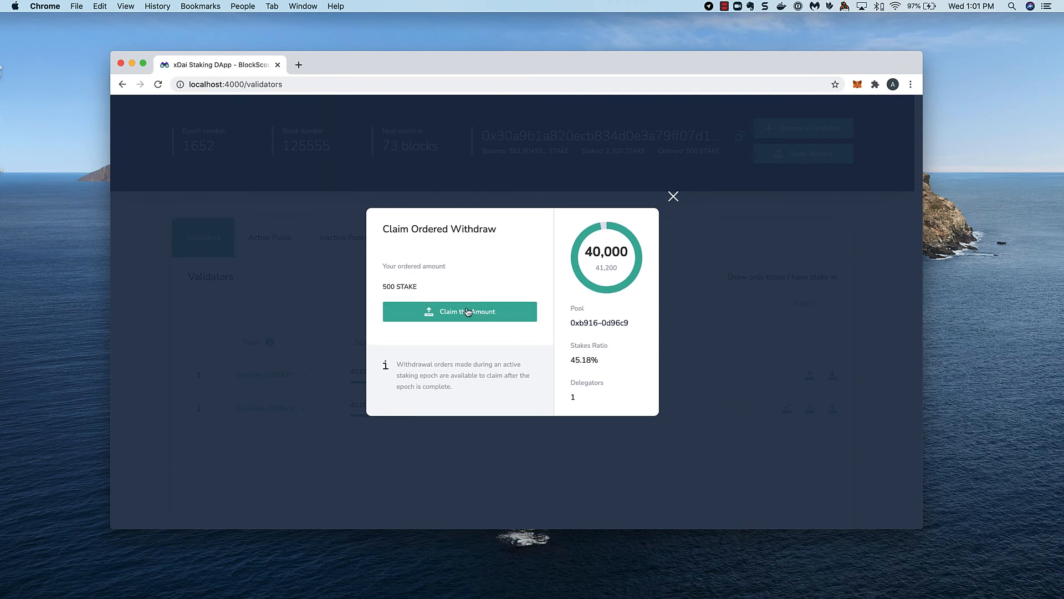
# - Claim the ordered 500 STAKE, confirm in MetaMask and acknowledge success
pyautogui.click(459, 311)
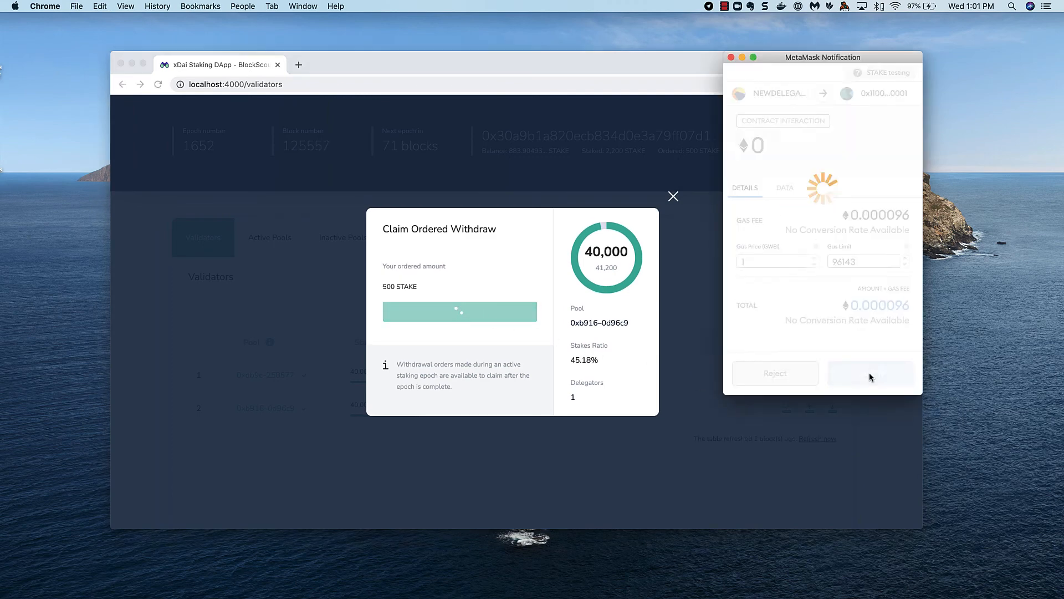
pyautogui.click(872, 373)
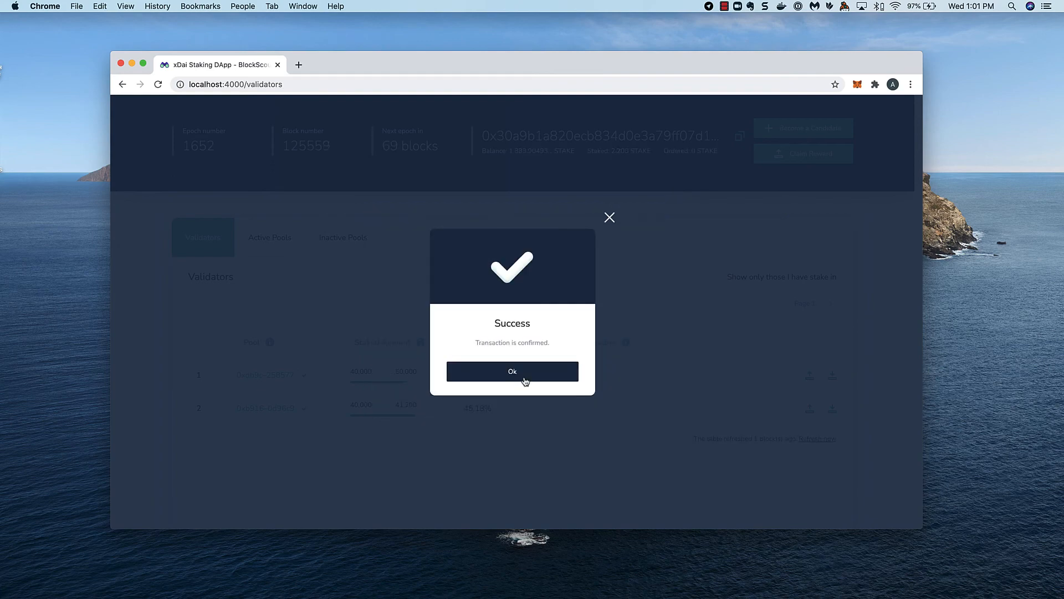
pyautogui.click(512, 372)
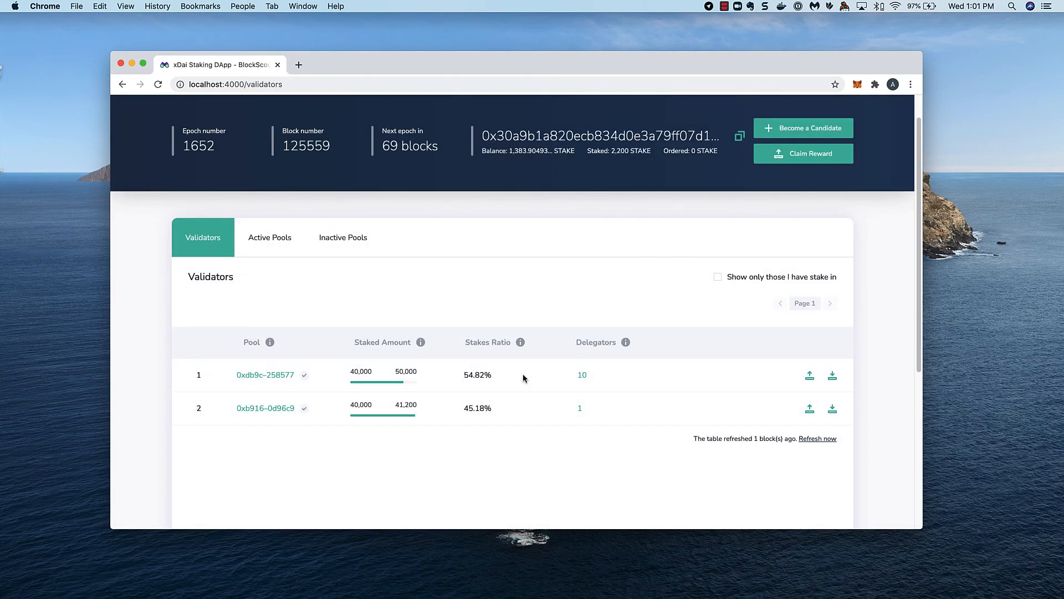